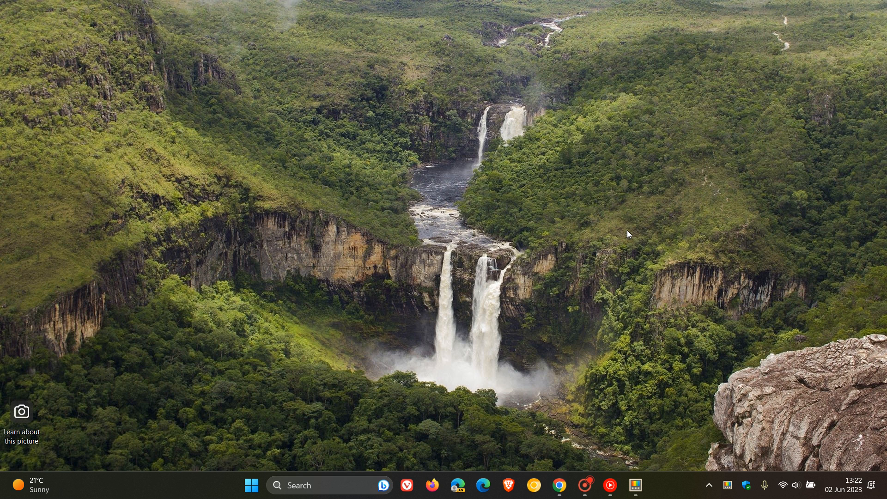
{"action": "mouse_move", "coordinate": [640, 446]}
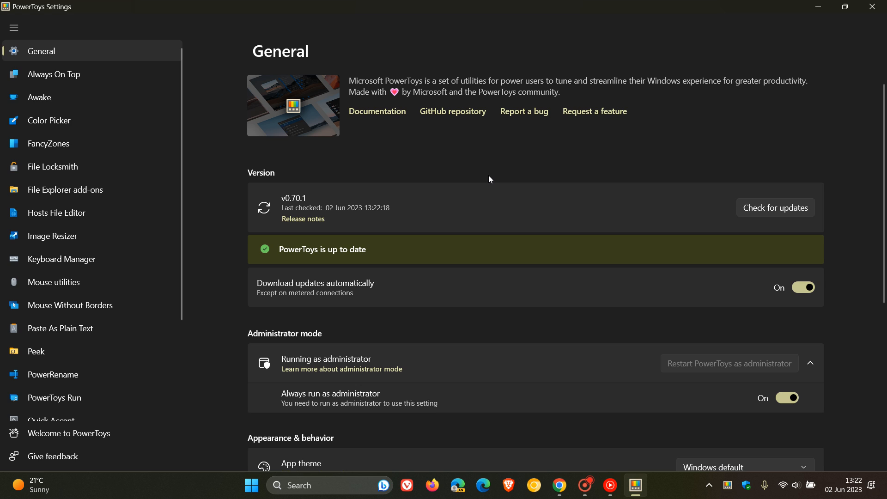
{"action": "mouse_move", "coordinate": [318, 194]}
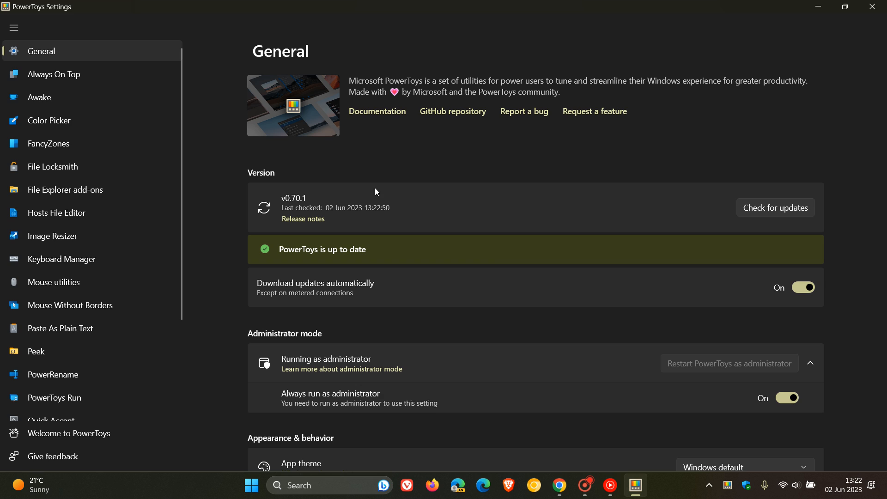
{"action": "mouse_move", "coordinate": [463, 198]}
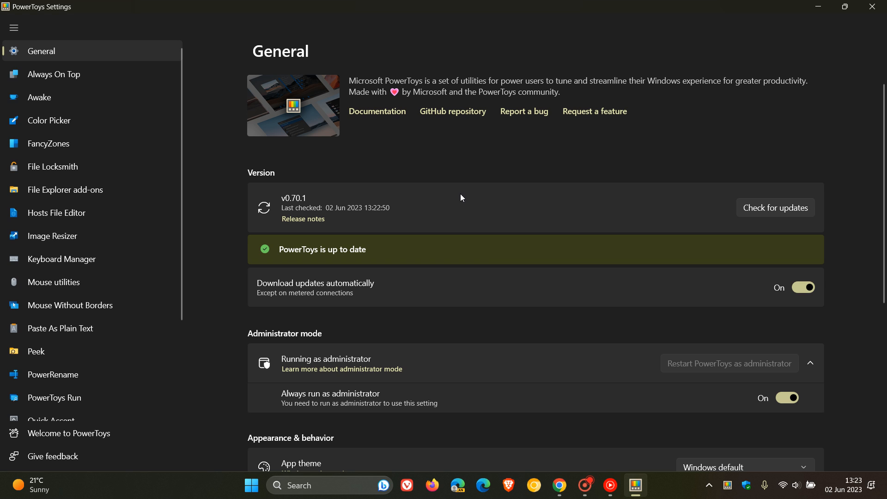
{"action": "mouse_move", "coordinate": [507, 165]}
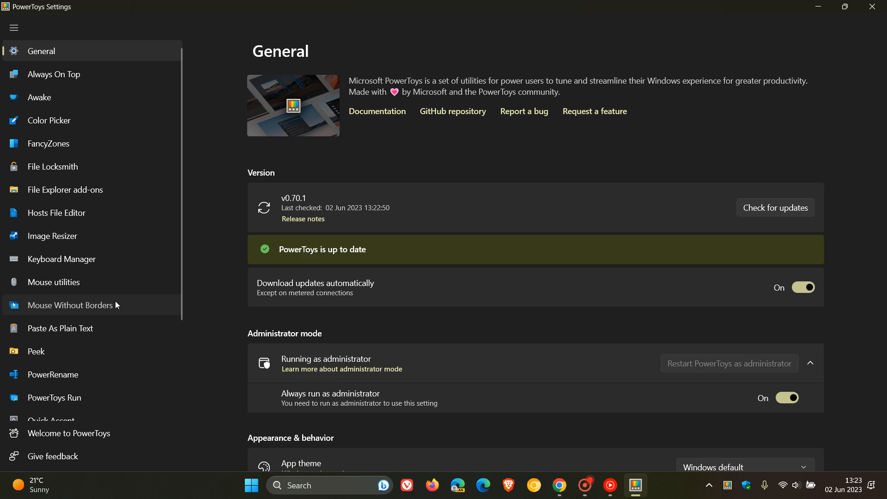
{"action": "left_click", "coordinate": [71, 305]}
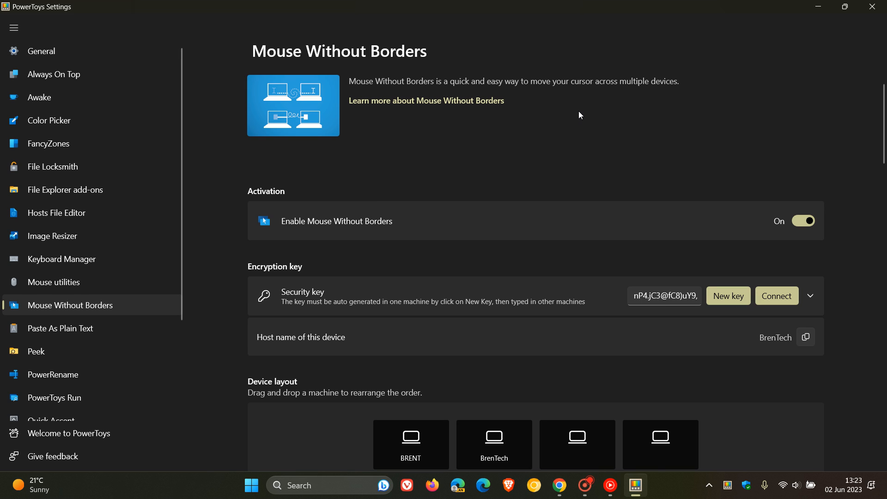
{"action": "mouse_move", "coordinate": [562, 140]}
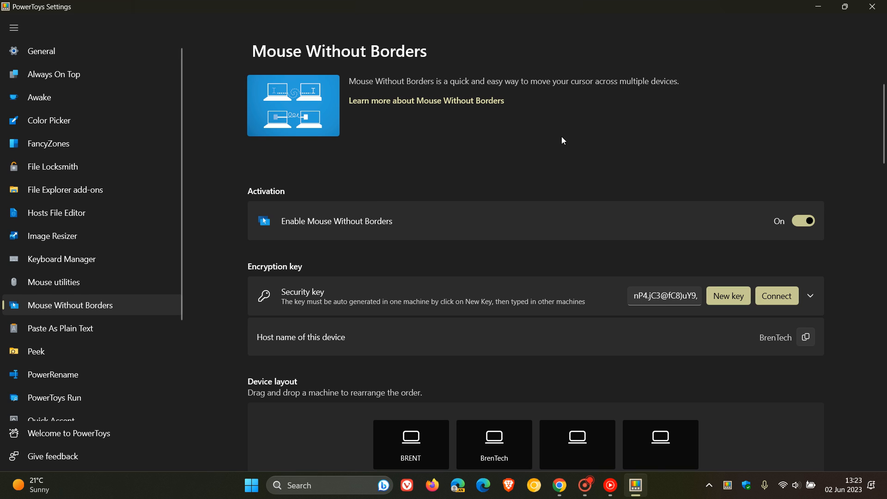
{"action": "left_click", "coordinate": [36, 352]}
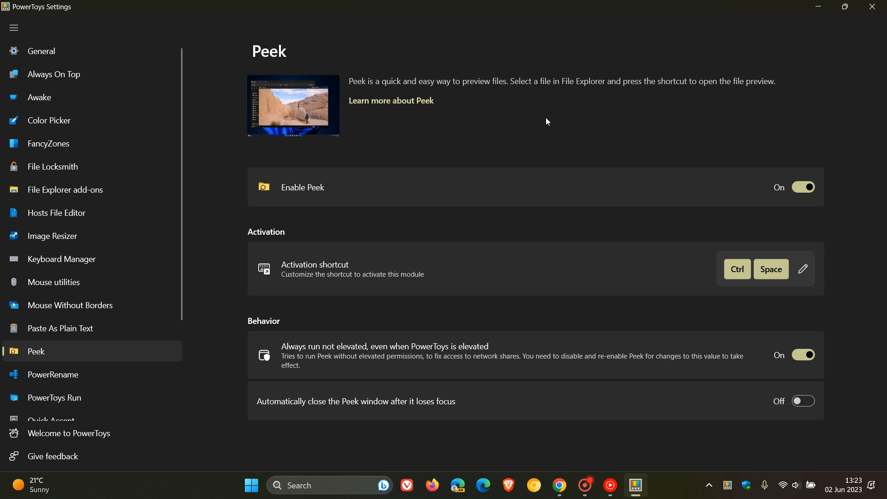
{"action": "mouse_move", "coordinate": [125, 50]}
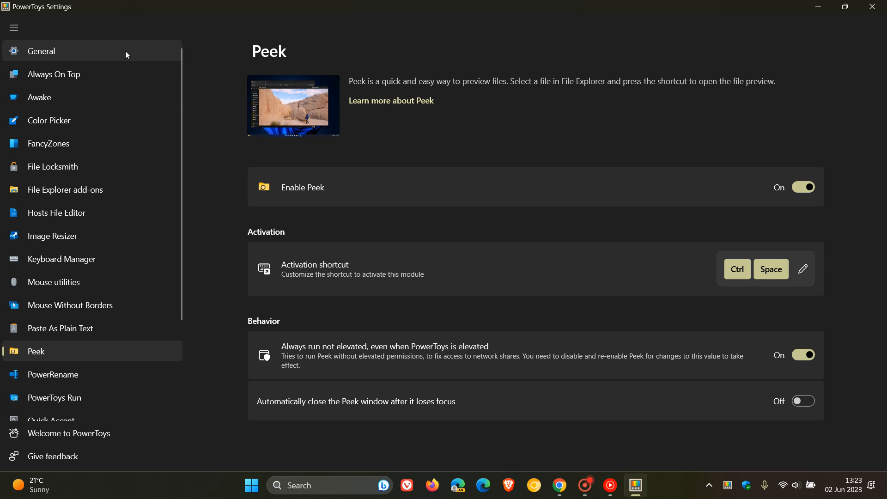
{"action": "left_click", "coordinate": [40, 51]}
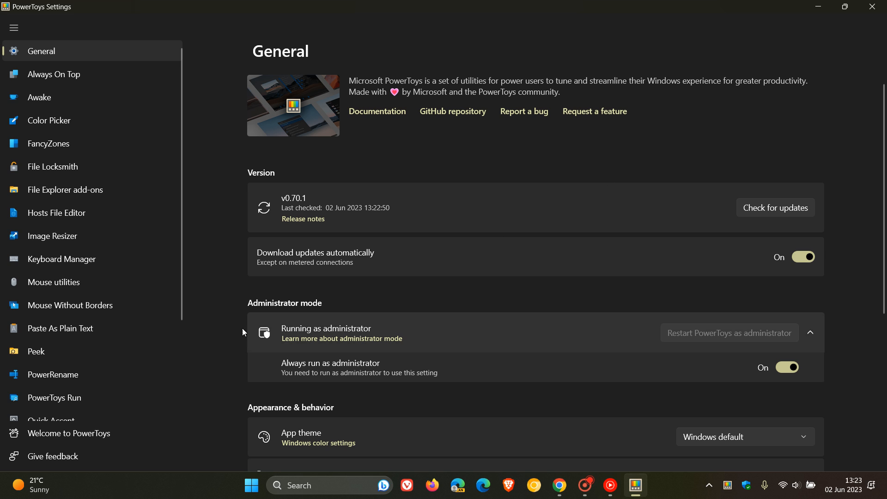
Step: Visit Mouse Without Borders, stop briefly on Peek, then return to Mouse Without Borders
{"action": "left_click", "coordinate": [70, 305]}
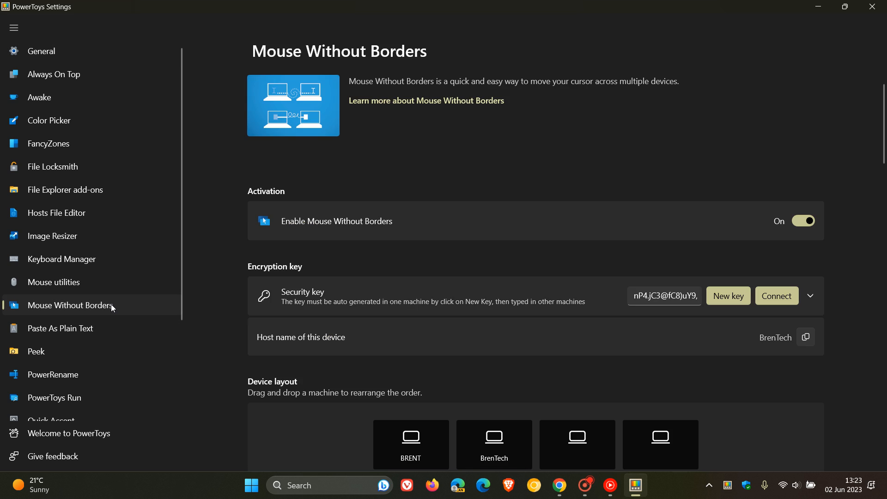
{"action": "left_click", "coordinate": [36, 351]}
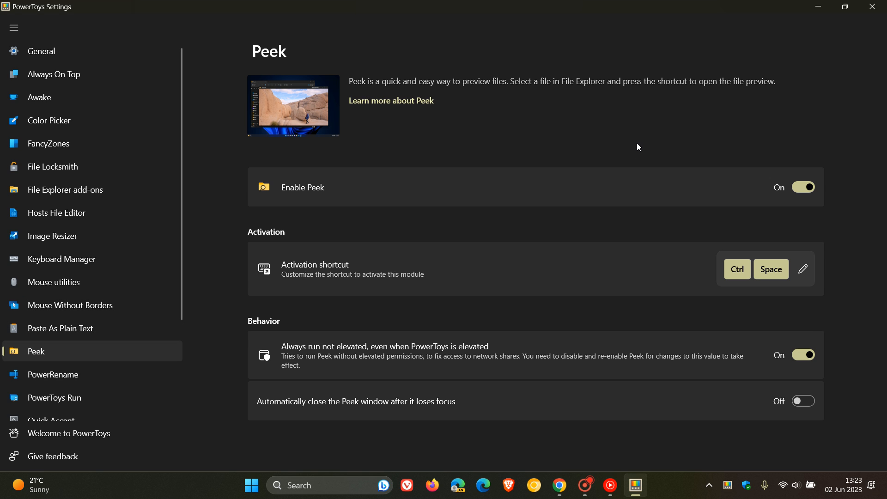
{"action": "mouse_move", "coordinate": [638, 141]}
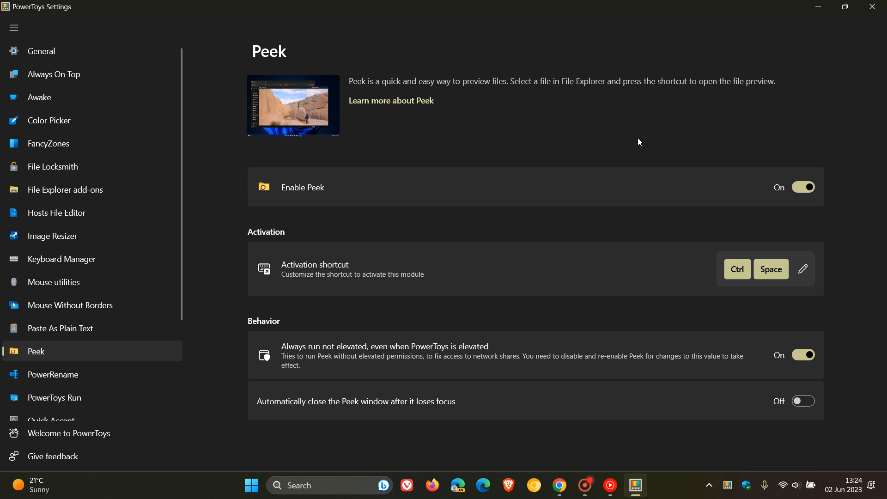
{"action": "mouse_move", "coordinate": [642, 139]}
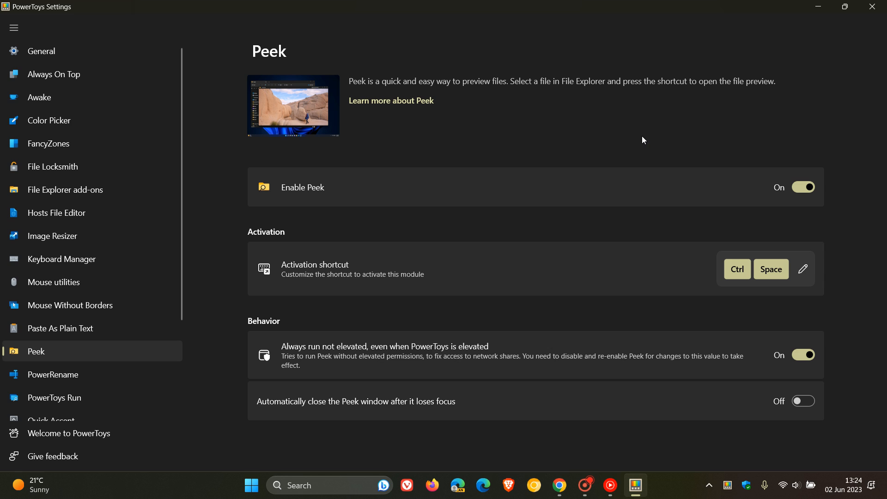
{"action": "mouse_move", "coordinate": [575, 125]}
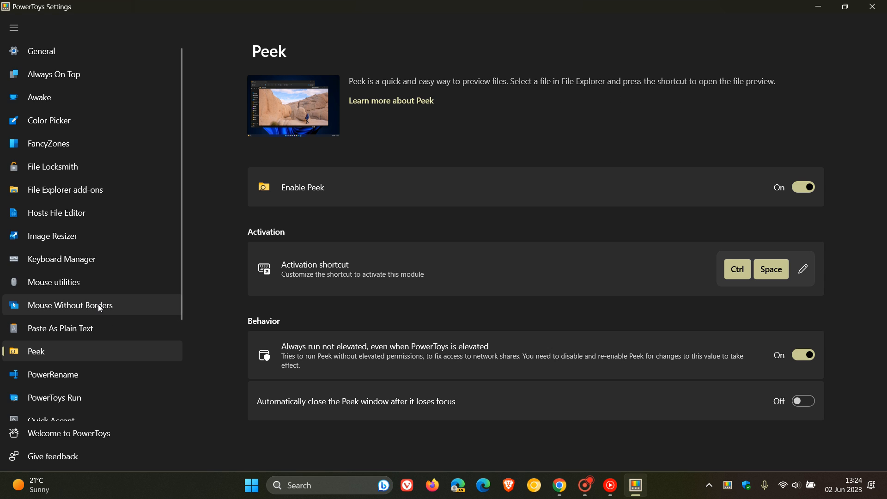
{"action": "left_click", "coordinate": [70, 305]}
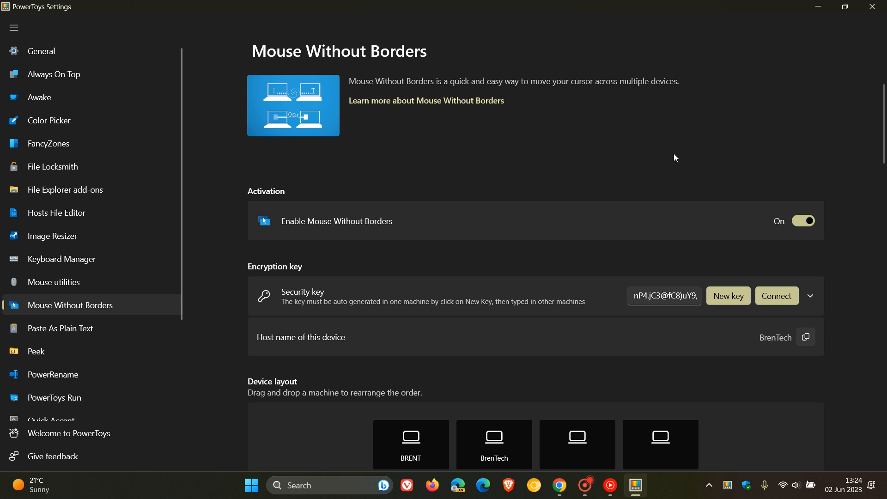
{"action": "mouse_move", "coordinate": [76, 351]}
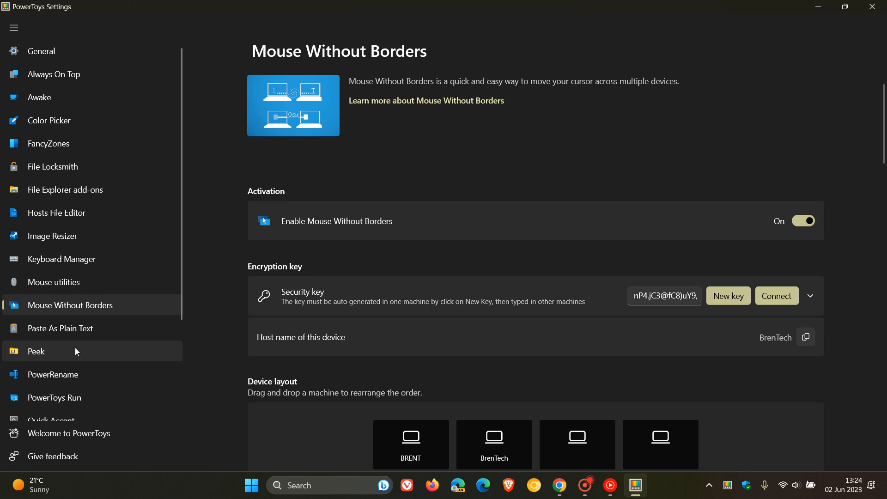
{"action": "left_click", "coordinate": [35, 351]}
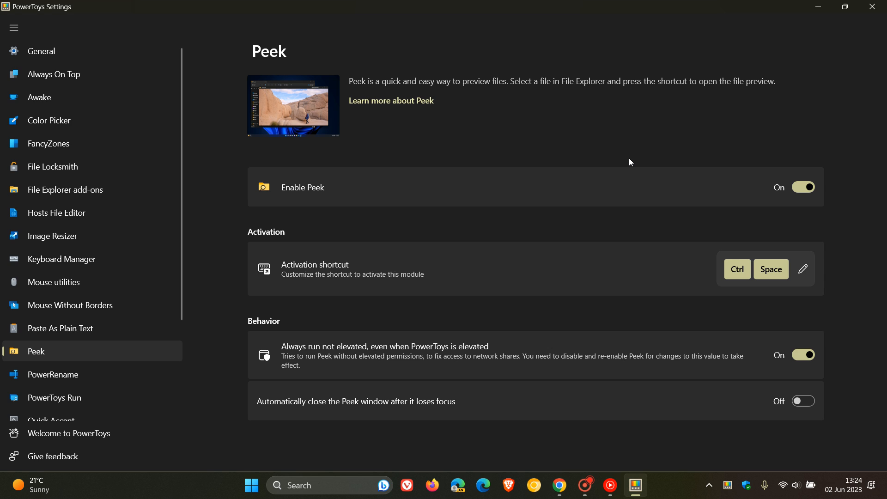
{"action": "mouse_move", "coordinate": [553, 350]}
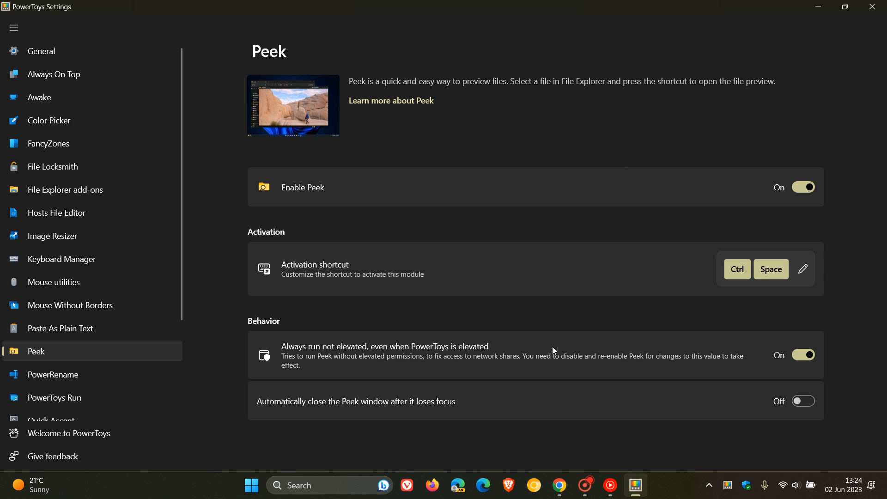
{"action": "mouse_move", "coordinate": [519, 350]}
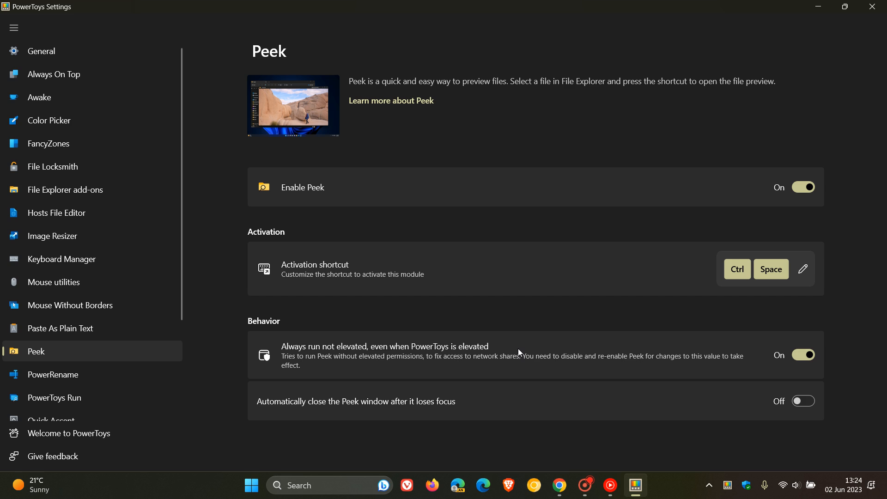
{"action": "mouse_move", "coordinate": [780, 340]}
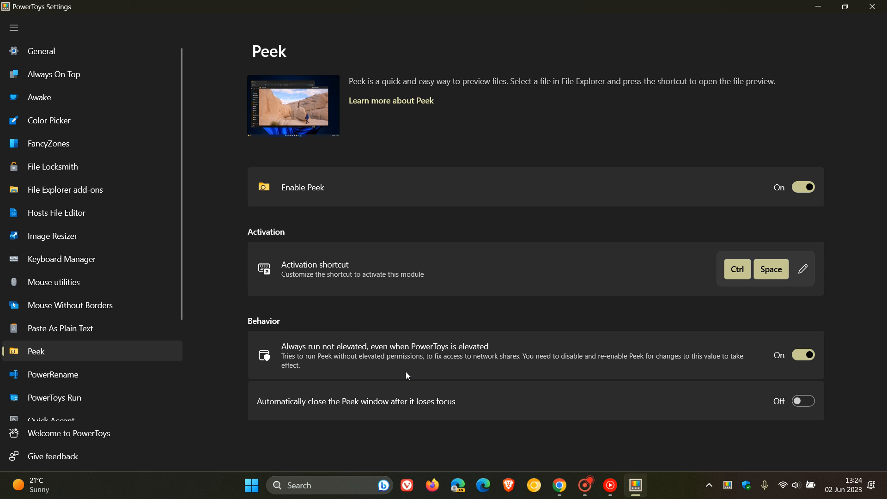
{"action": "mouse_move", "coordinate": [474, 374]}
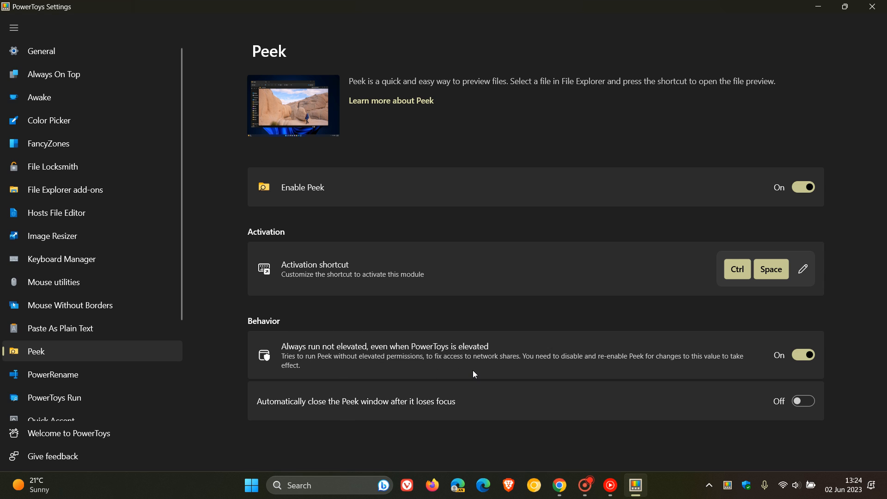
{"action": "mouse_move", "coordinate": [580, 374]}
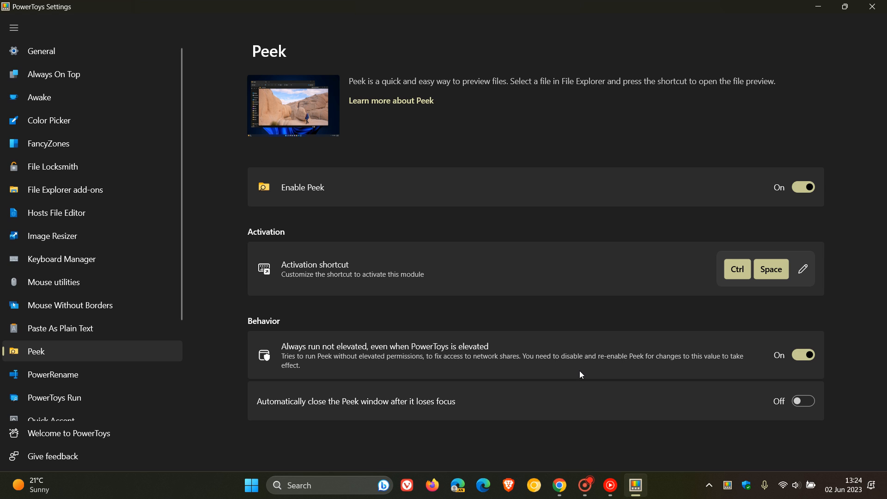
{"action": "mouse_move", "coordinate": [684, 377]}
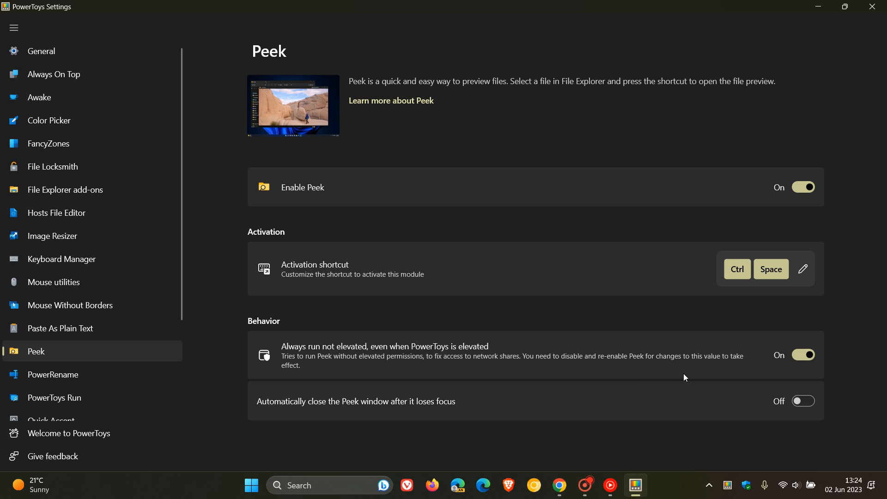
{"action": "mouse_move", "coordinate": [573, 382]}
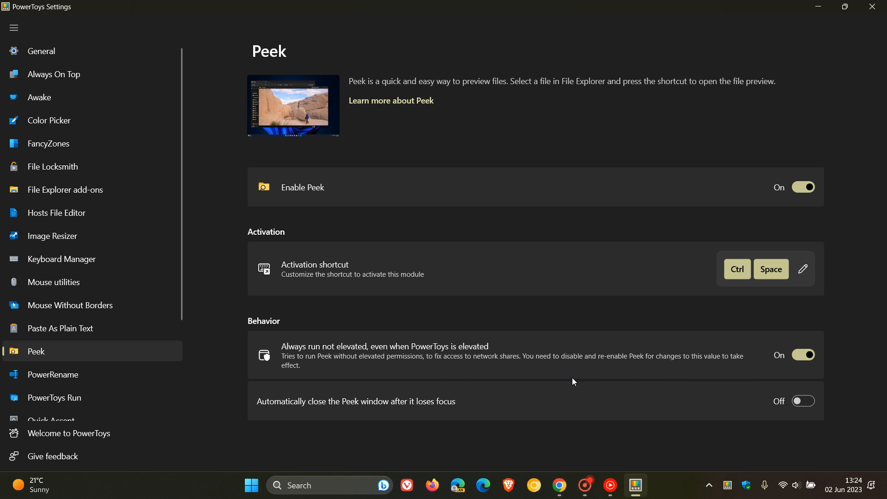
{"action": "mouse_move", "coordinate": [595, 380]}
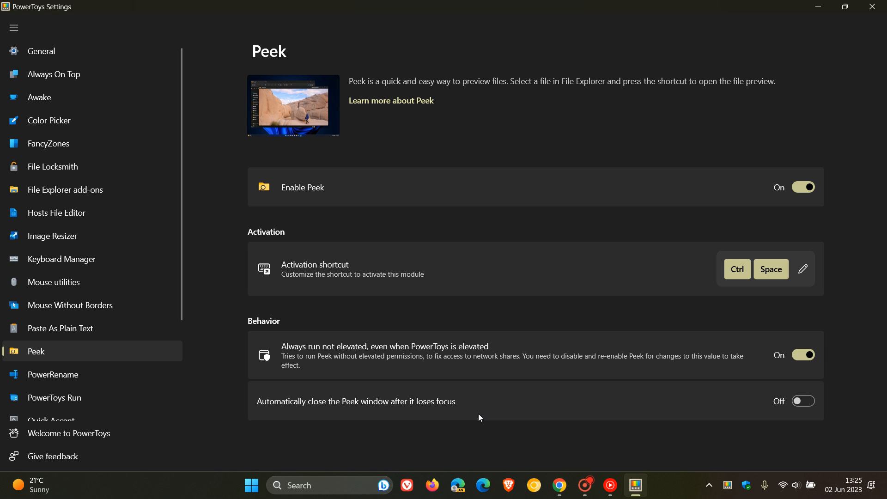
{"action": "mouse_move", "coordinate": [551, 372]}
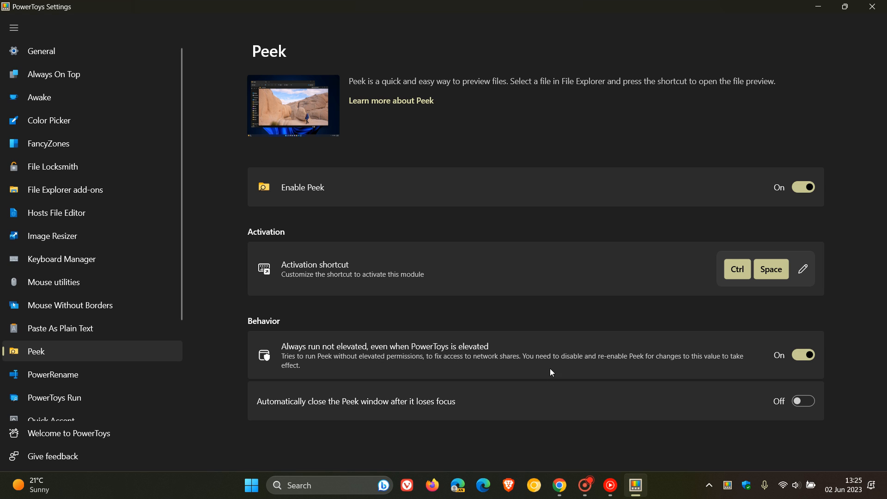
{"action": "mouse_move", "coordinate": [569, 143]}
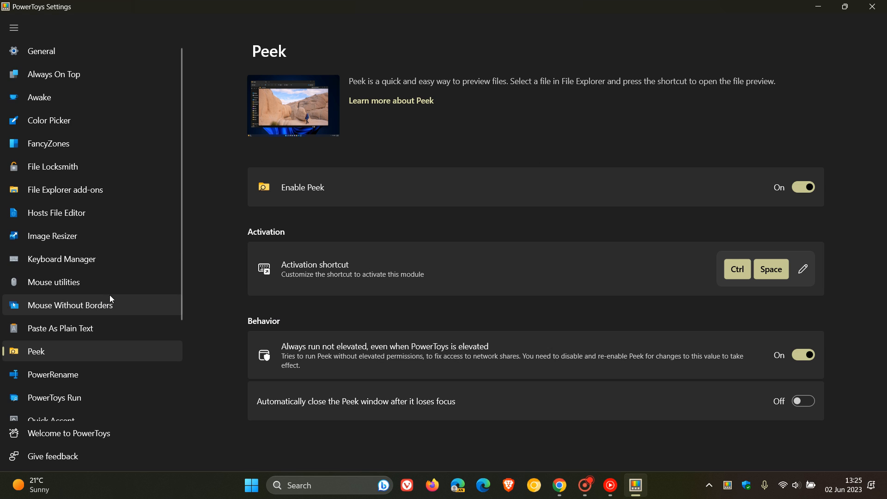
{"action": "left_click", "coordinate": [70, 305]}
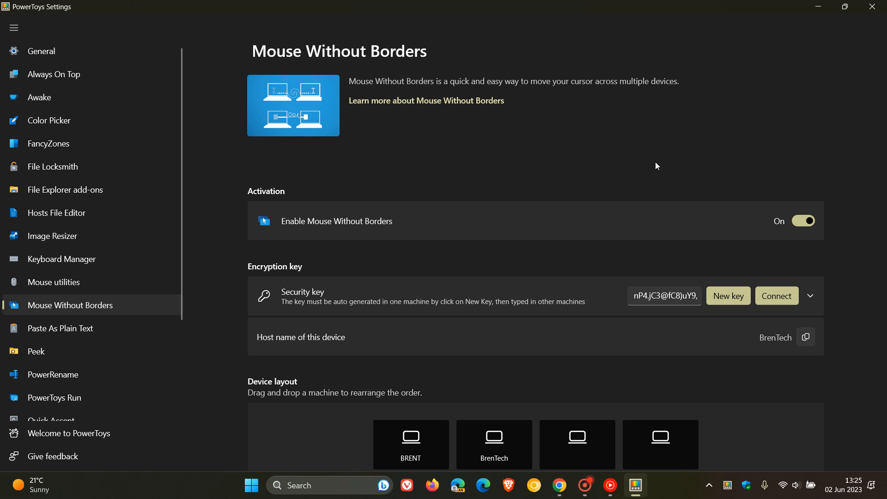
{"action": "mouse_move", "coordinate": [590, 146]}
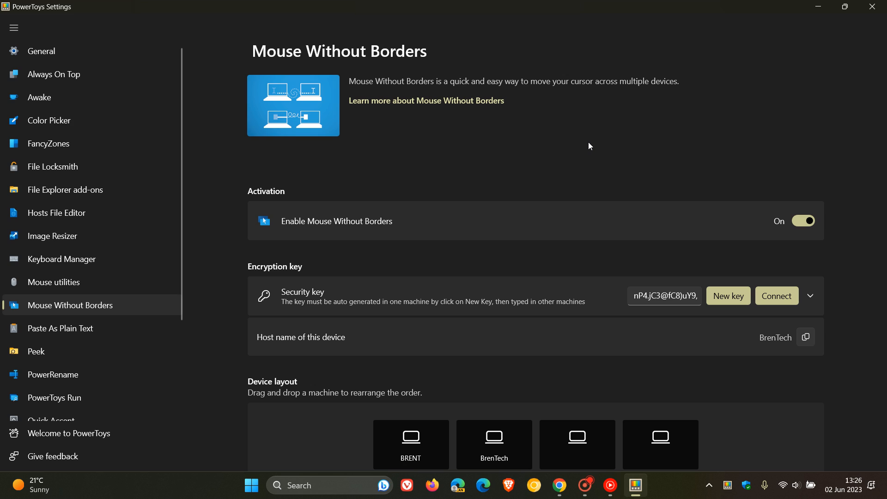
{"action": "mouse_move", "coordinate": [477, 146]}
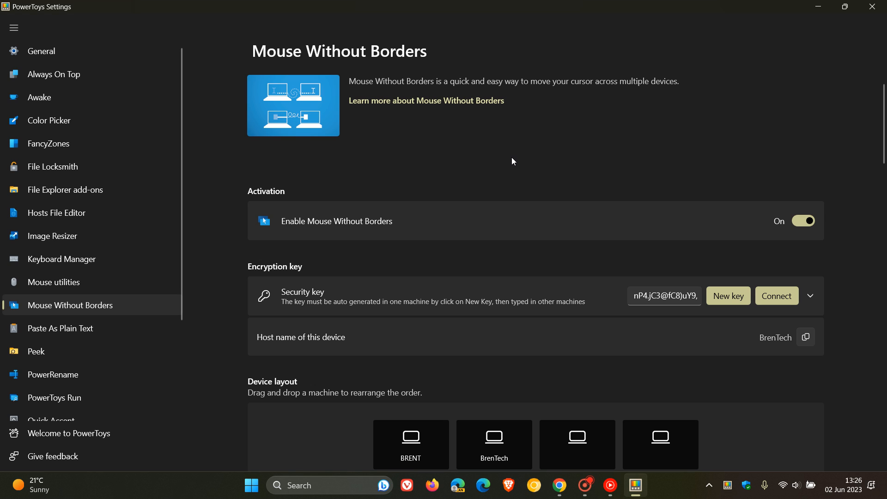
{"action": "mouse_move", "coordinate": [206, 120]}
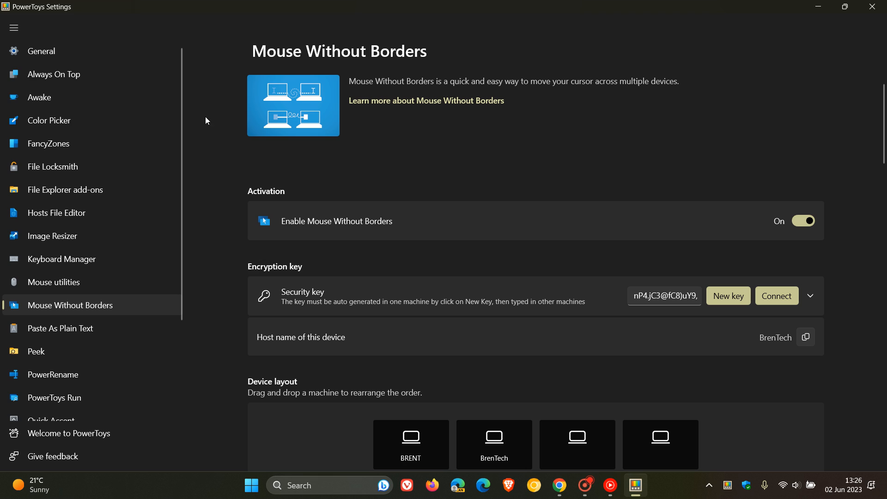
Step: Return to the General page showing version v0.70.1 and administrator mode
{"action": "left_click", "coordinate": [41, 51]}
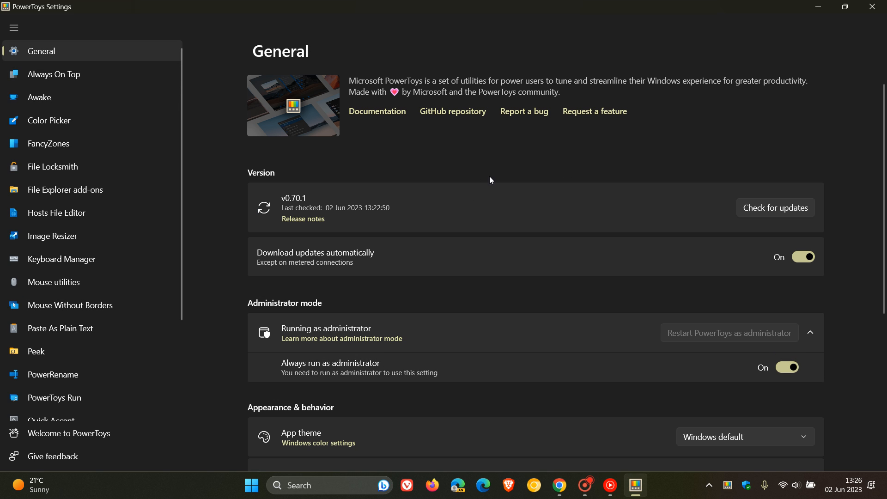
{"action": "mouse_move", "coordinate": [494, 169]}
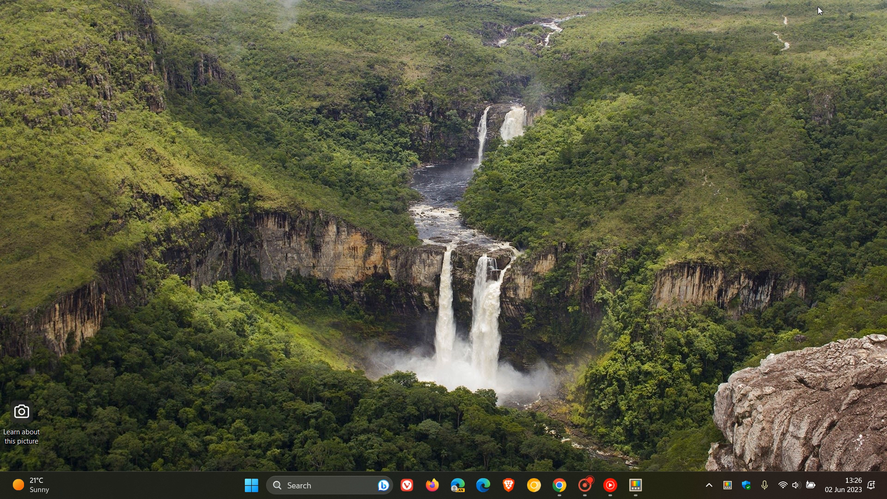
{"action": "mouse_move", "coordinate": [516, 125]}
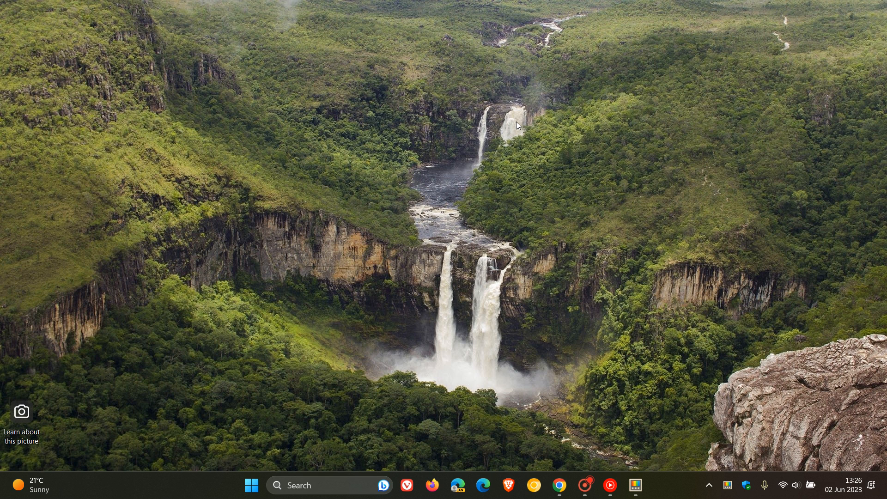
{"action": "mouse_move", "coordinate": [477, 61]}
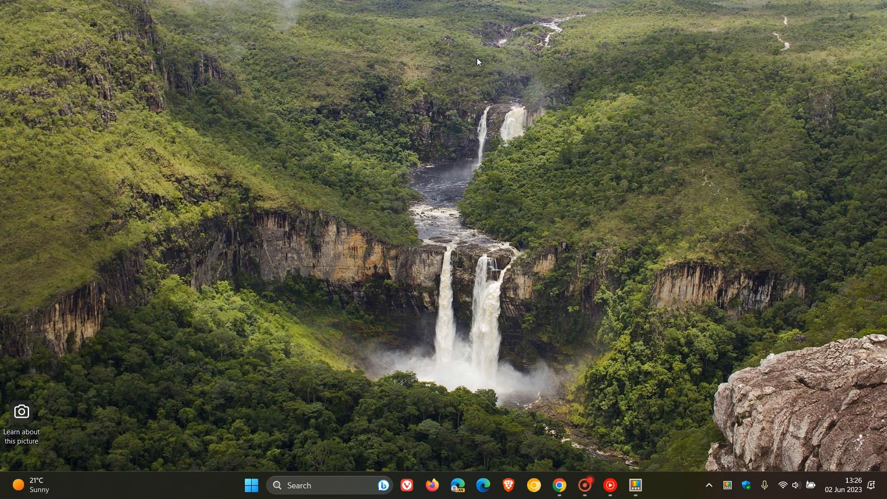